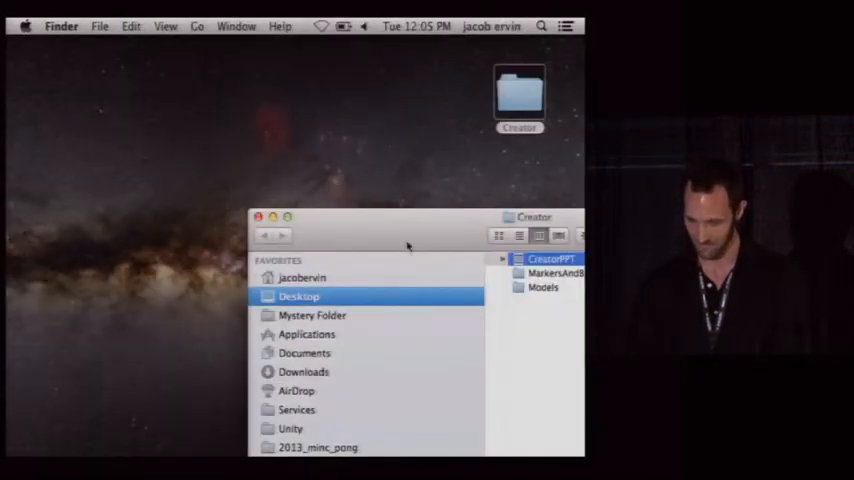
# Launch Creator 2.6 from a Spotlight search for 'cre'.
pyautogui.click(540, 26)
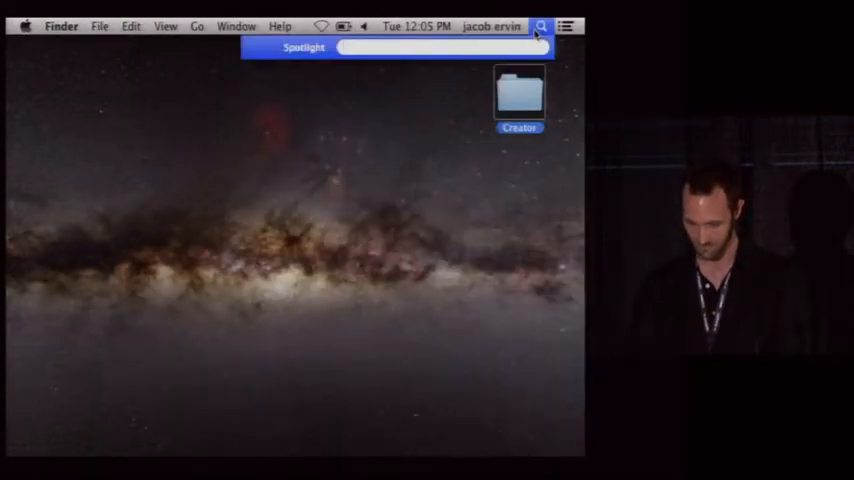
pyautogui.write('cre')
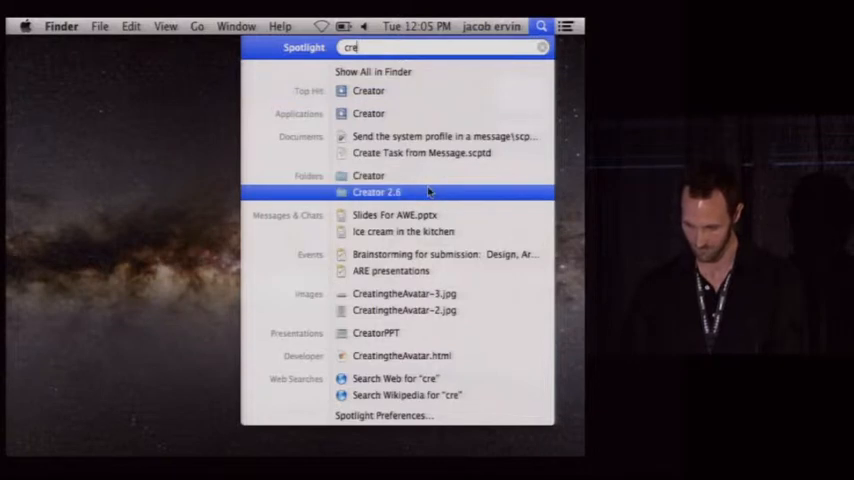
pyautogui.click(376, 192)
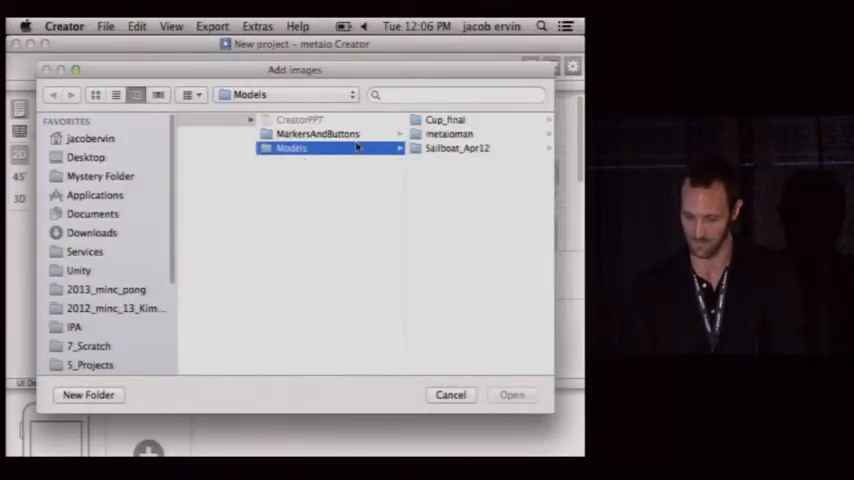
# Add the MetaioHeart and metaioMan.jpg images from MarkersAndButtons as trackable markers.
pyautogui.click(316, 134)
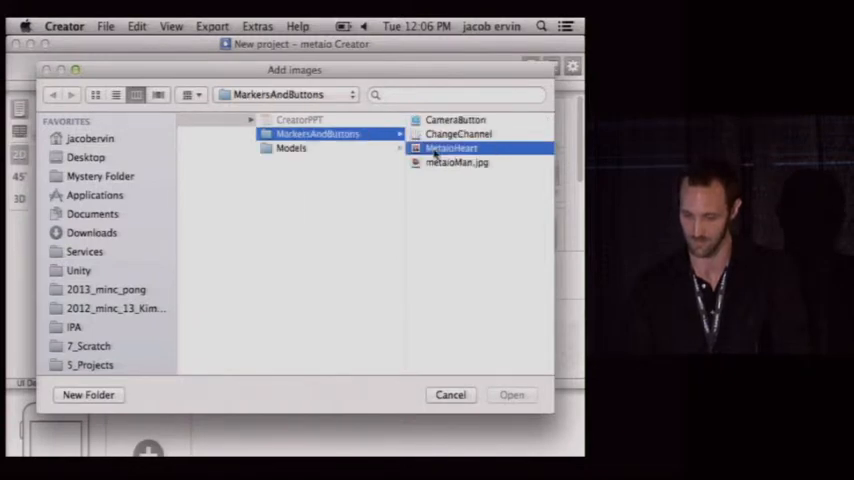
pyautogui.click(456, 162)
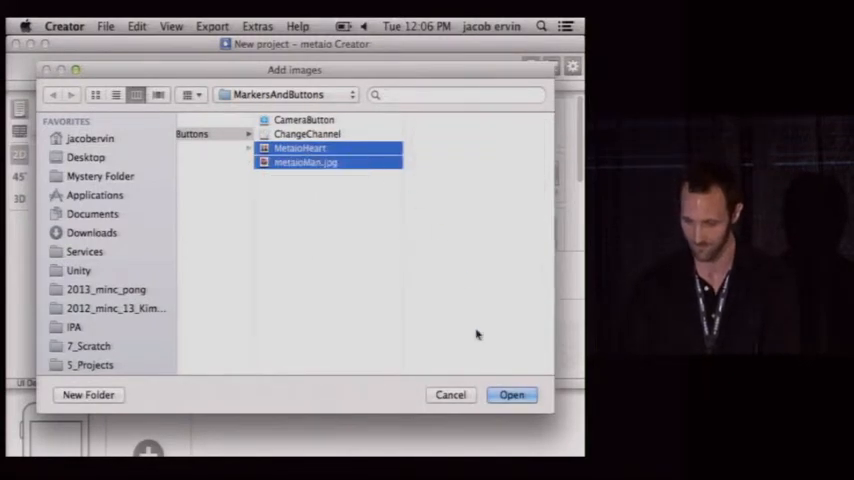
pyautogui.click(512, 394)
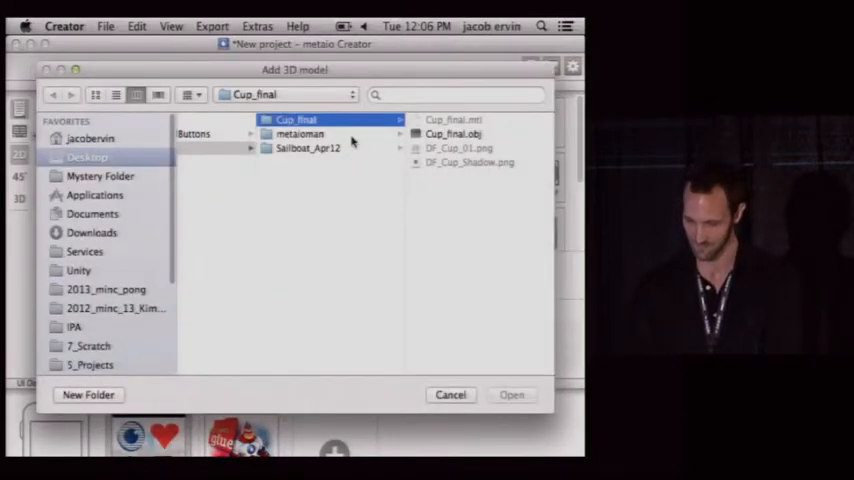
# Load metaioman.md2 from the metaioman folder onto the metaioMan marker.
pyautogui.click(450, 394)
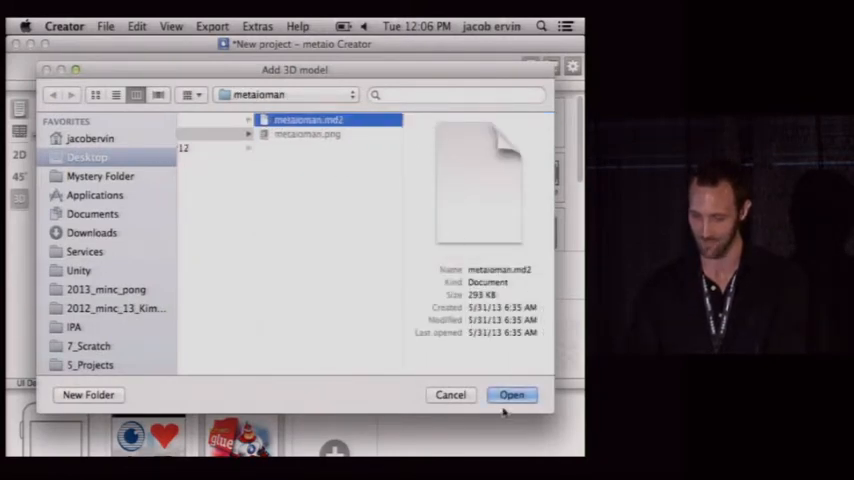
pyautogui.click(512, 394)
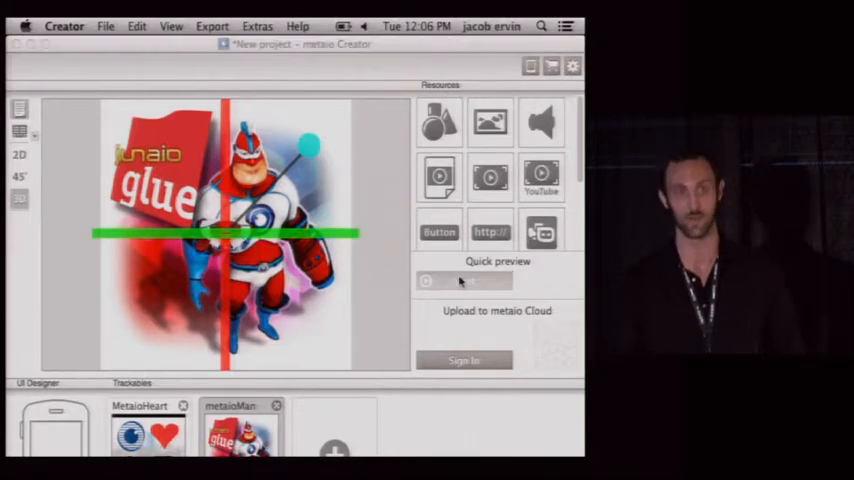
# Bring up the Add images dialog from the Trackables panel on MarkersAndButtons.
pyautogui.click(464, 280)
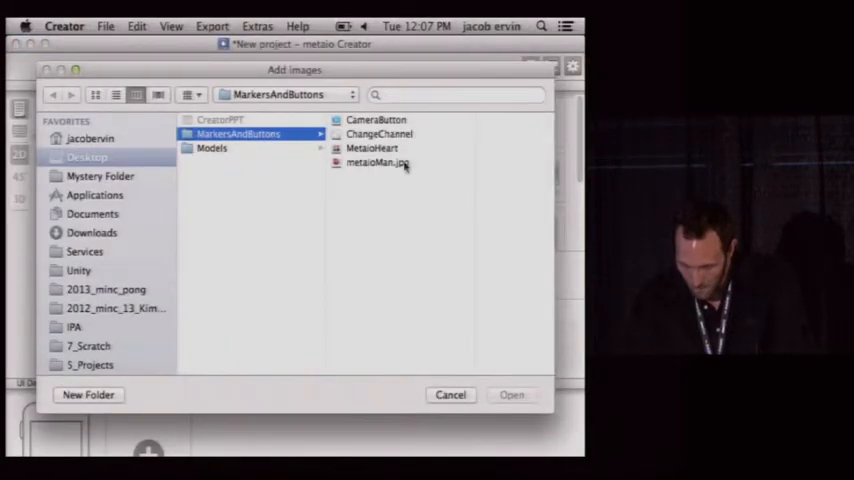
# Add metaioMan.jpg as the marker, place metaioman.md2 on it, and try the quick preview.
pyautogui.click(512, 394)
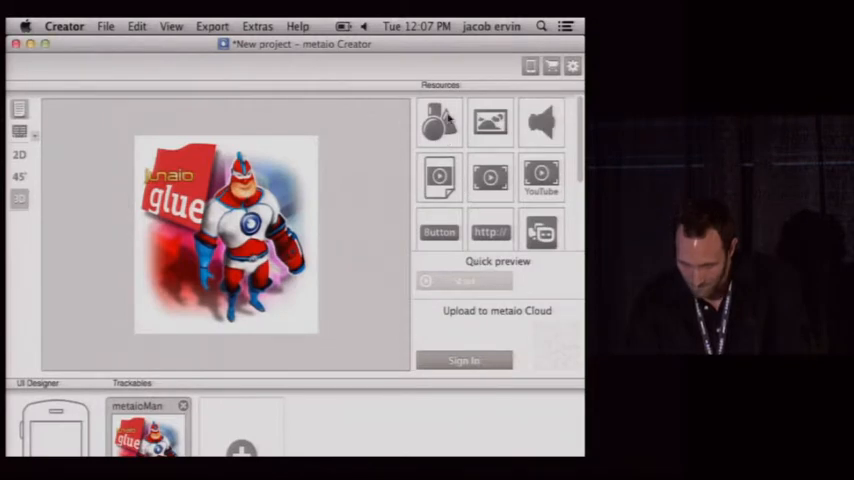
pyautogui.click(438, 122)
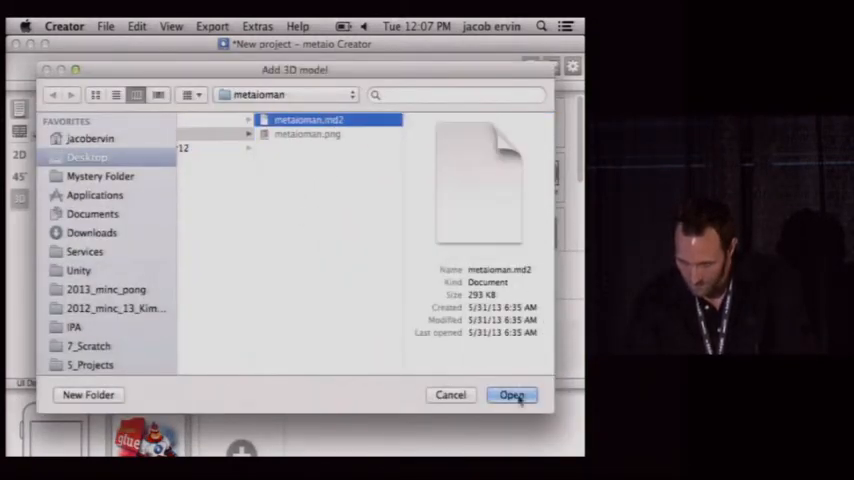
pyautogui.click(512, 396)
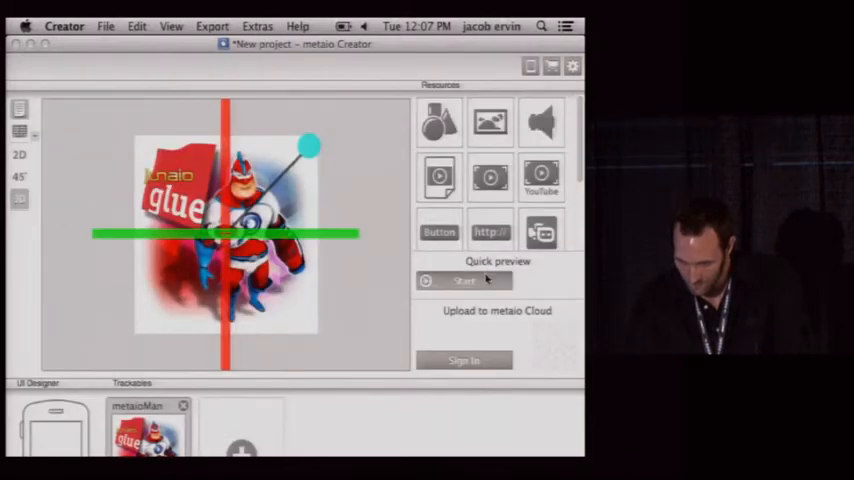
pyautogui.click(464, 280)
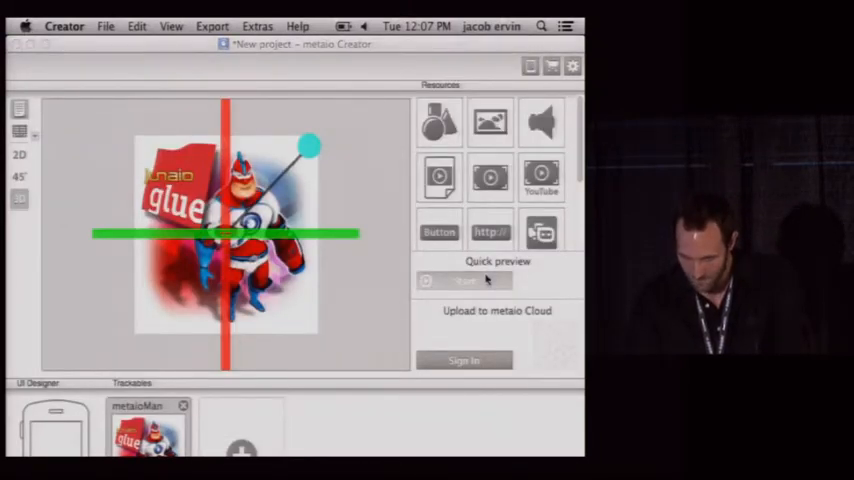
pyautogui.click(464, 280)
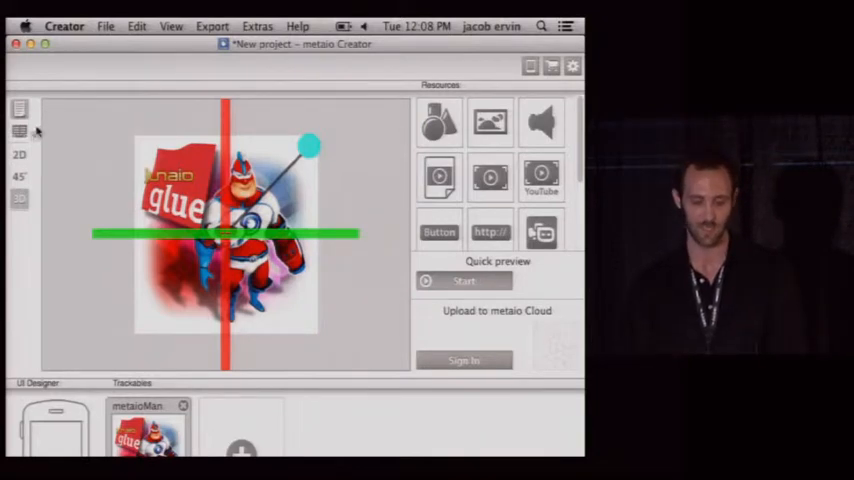
pyautogui.moveTo(20, 132)
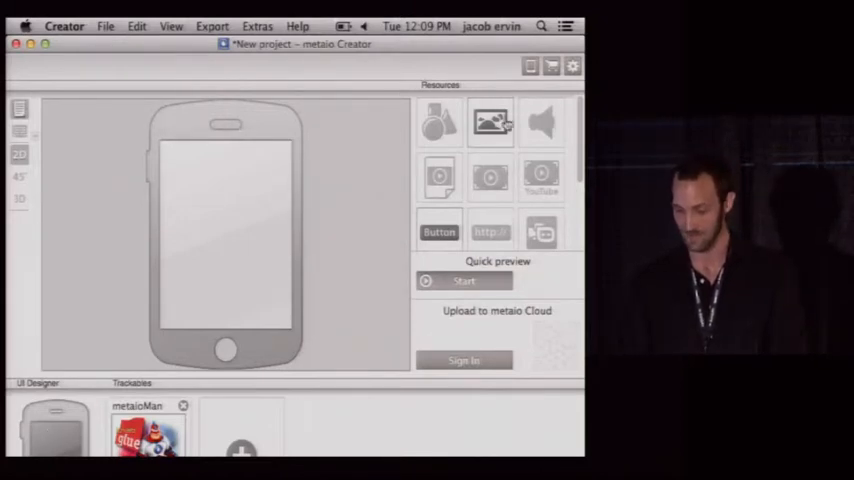
# Add the ChangeChannel image to the interface and use it as the new button's image.
pyautogui.click(490, 122)
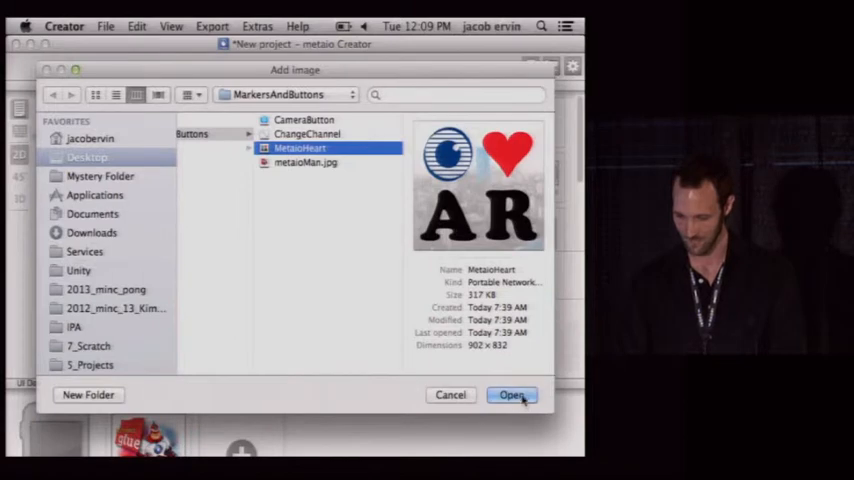
pyautogui.click(308, 134)
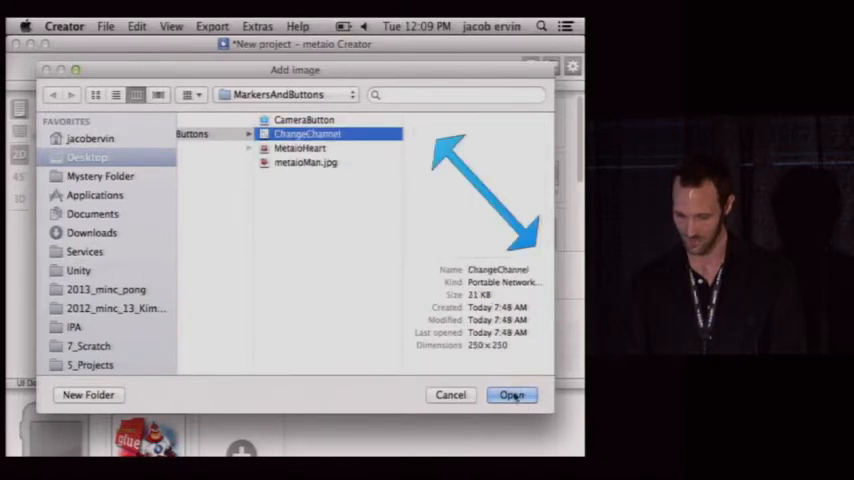
pyautogui.click(512, 394)
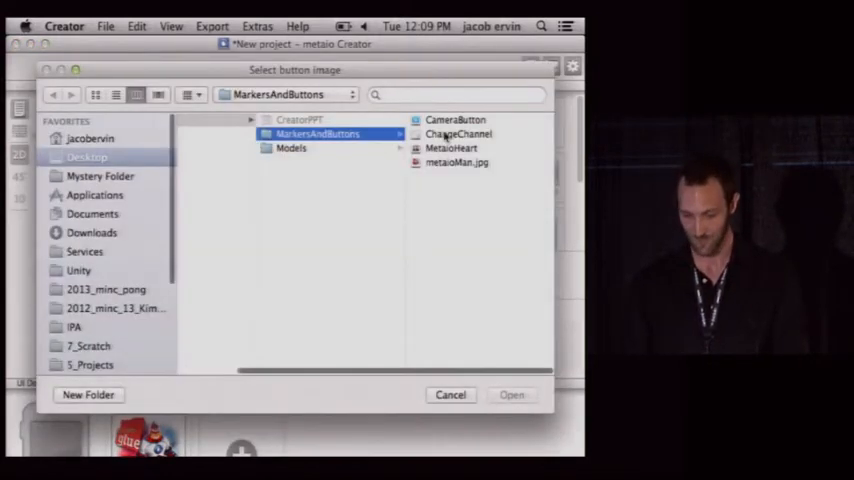
pyautogui.click(450, 394)
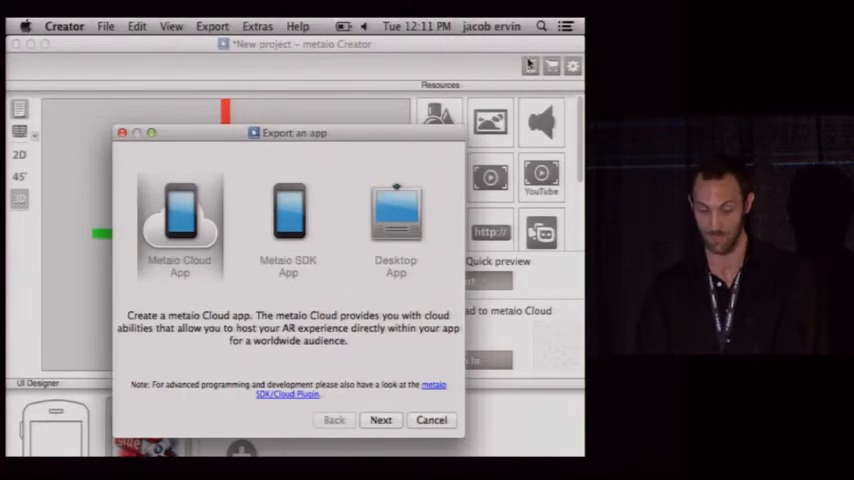
pyautogui.click(288, 216)
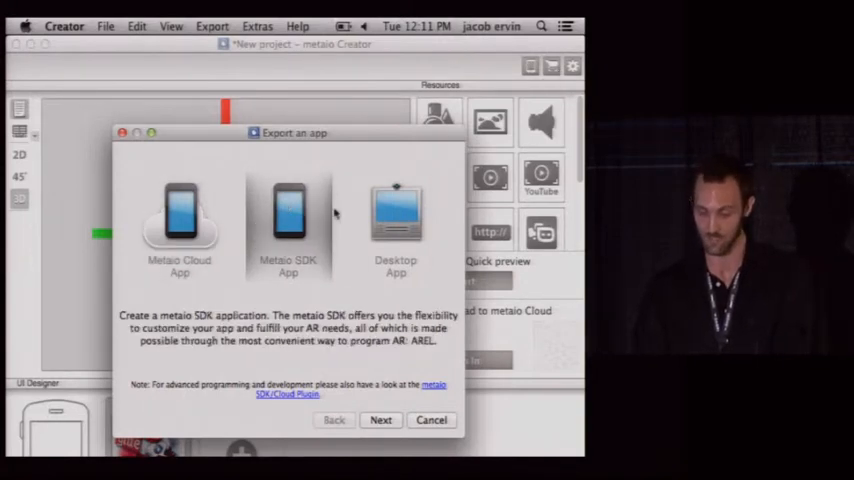
pyautogui.click(180, 220)
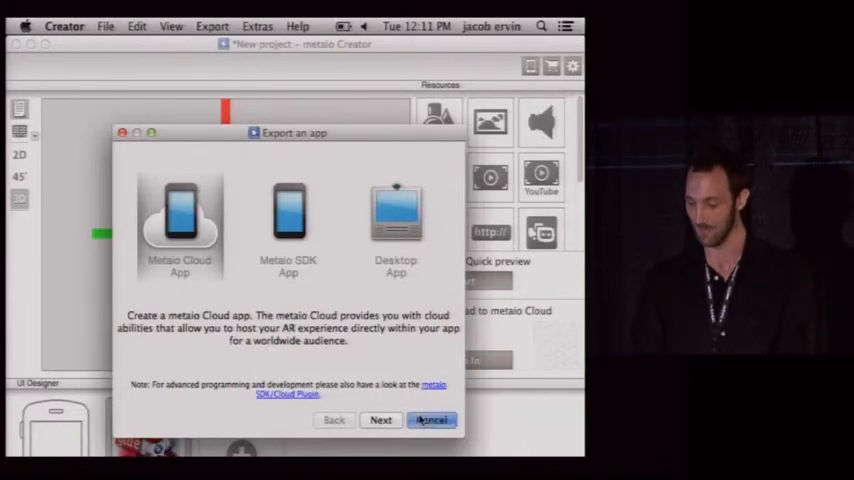
pyautogui.click(432, 420)
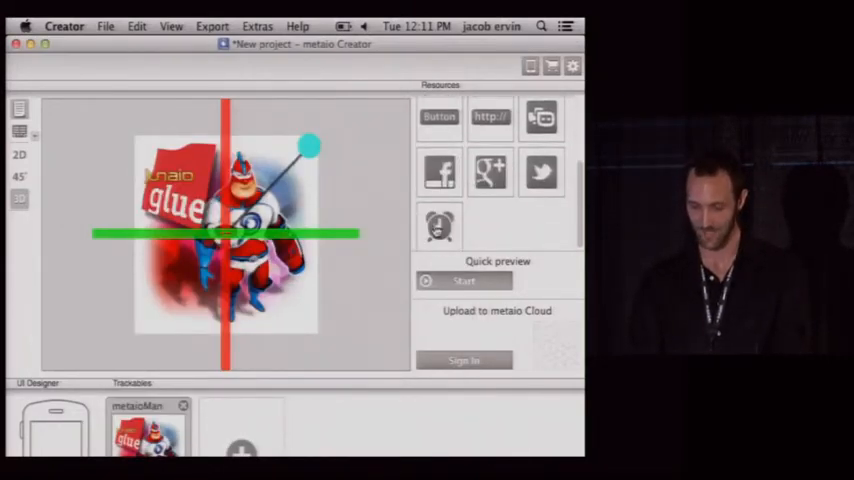
pyautogui.moveTo(440, 224)
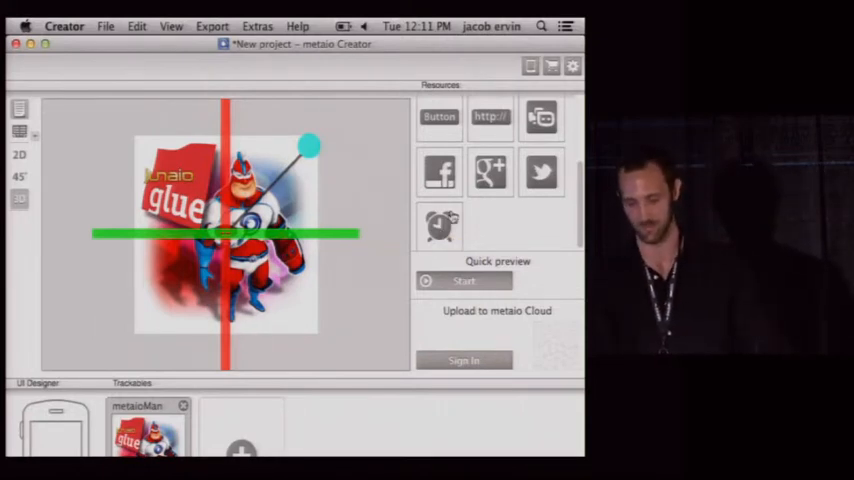
pyautogui.moveTo(488, 172)
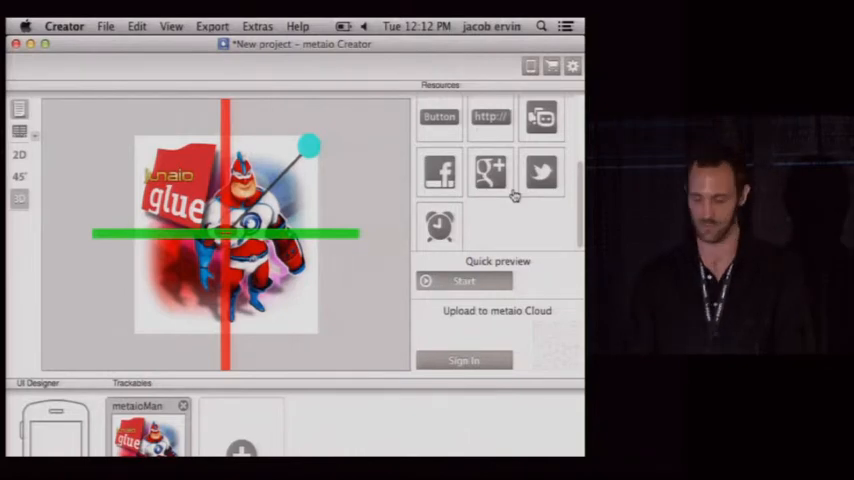
pyautogui.click(530, 66)
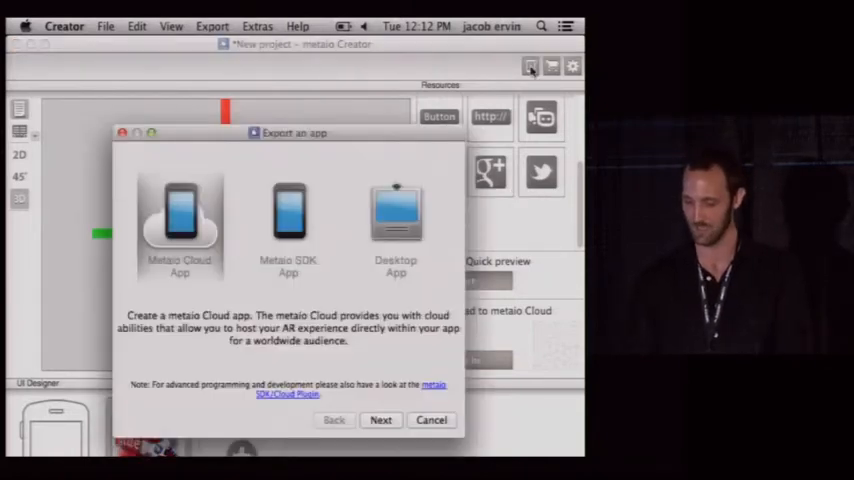
# Export the scenario as a Desktop App into the Desktop folder and confirm.
pyautogui.click(396, 216)
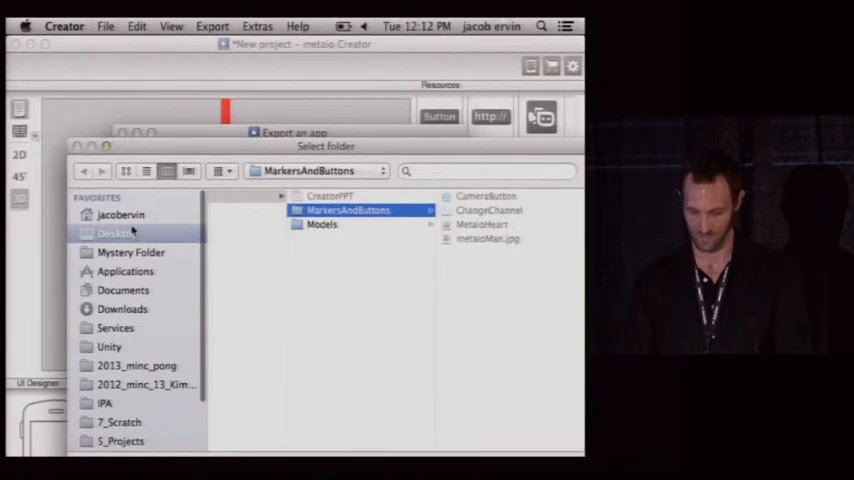
pyautogui.click(118, 232)
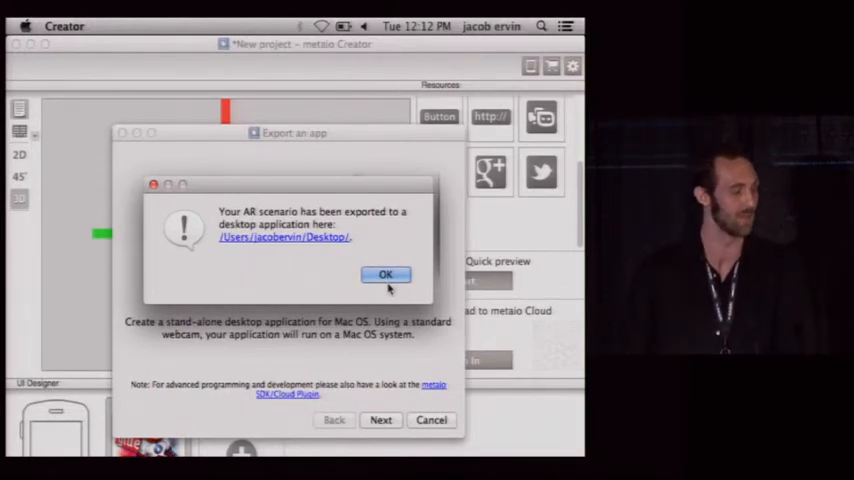
pyautogui.click(386, 274)
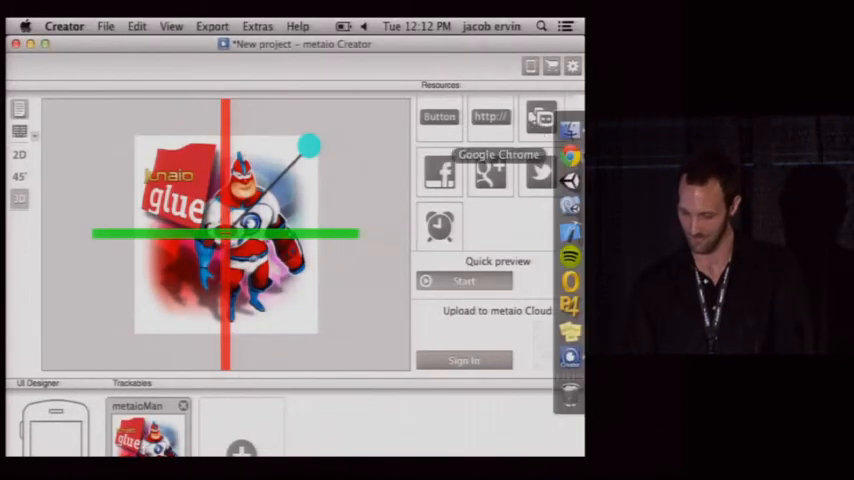